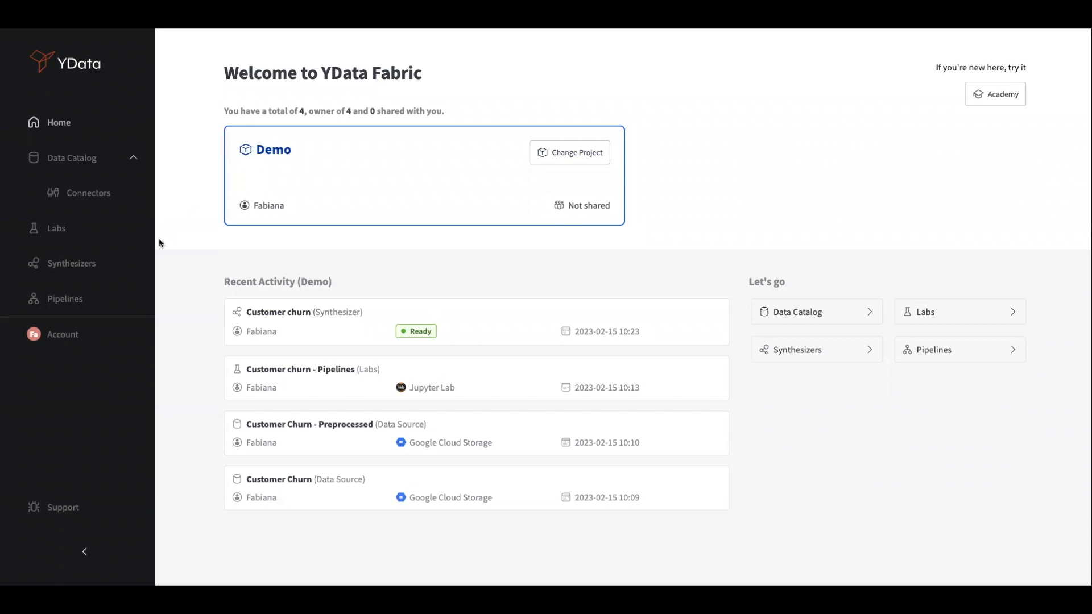
mouse_move(93, 268)
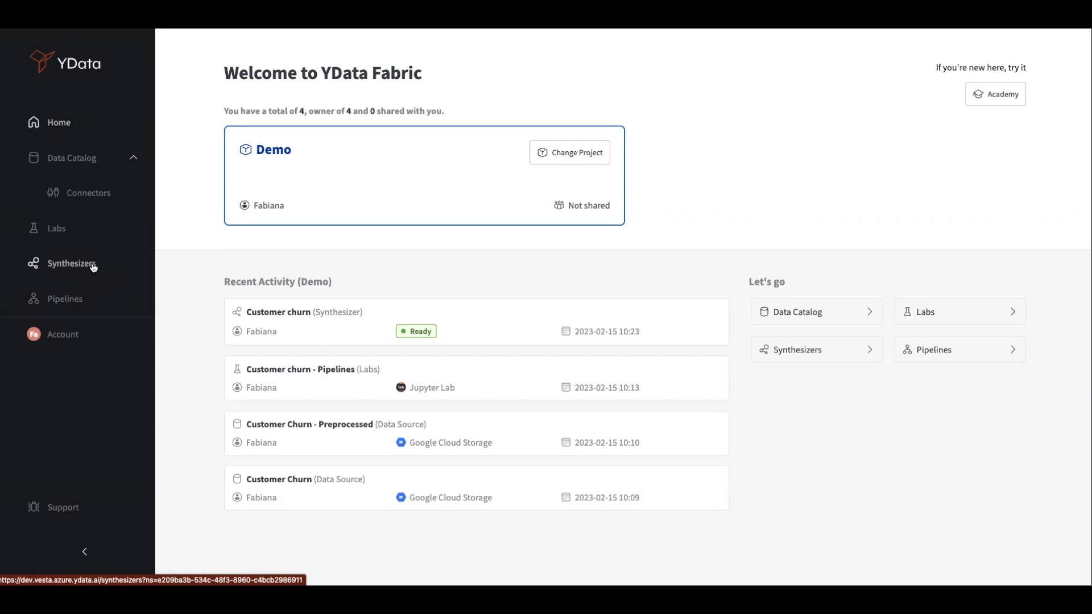
Open the Synthesizers list of the Demo project from the sidebar.
left_click(66, 263)
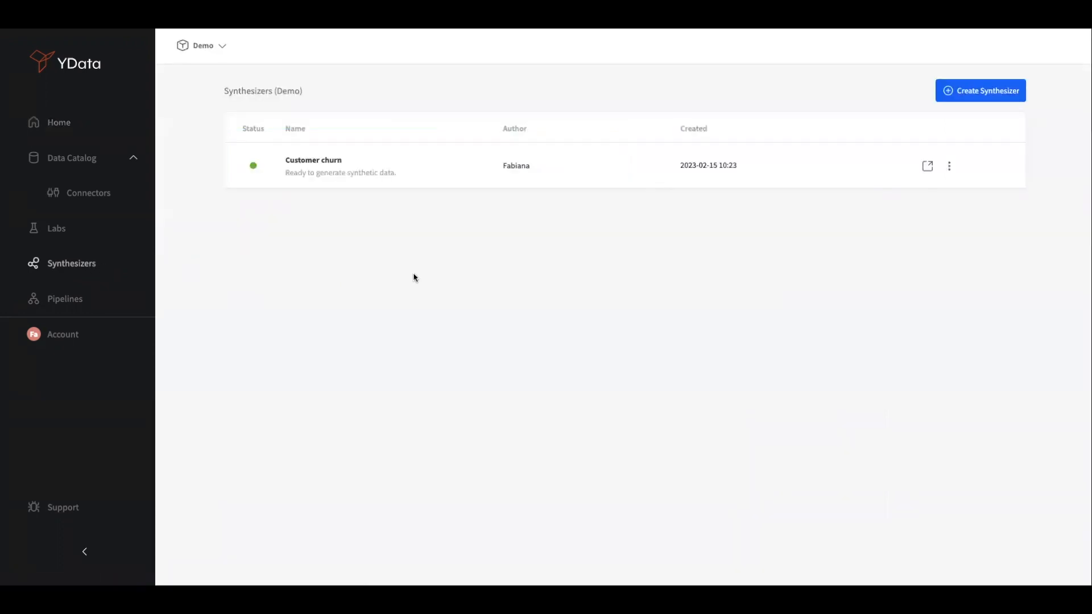
mouse_move(965, 90)
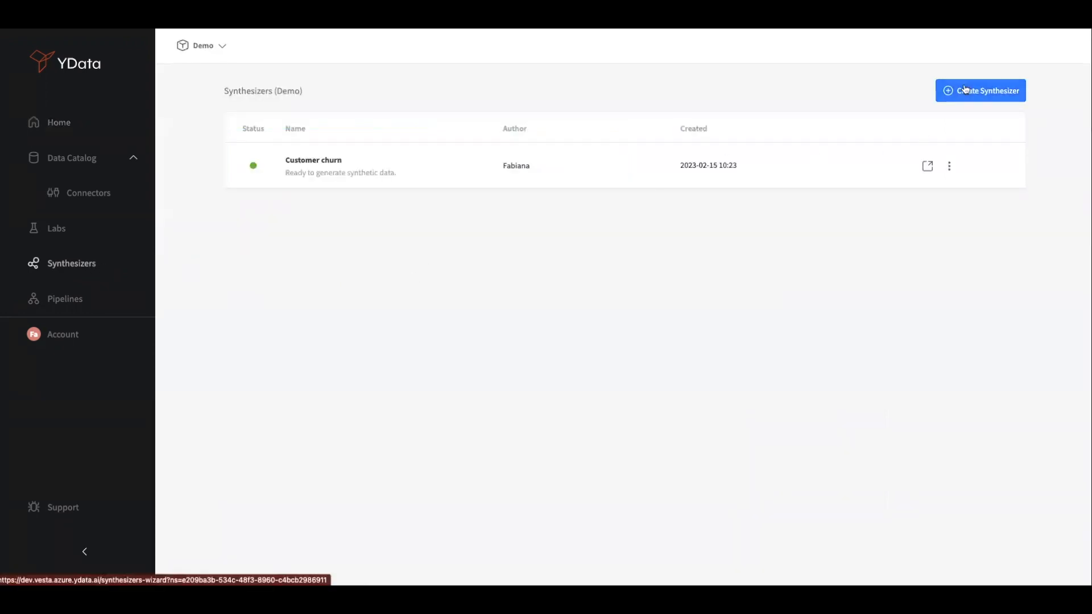
Launch the Create Synthesizer wizard at its data source choice.
left_click(980, 90)
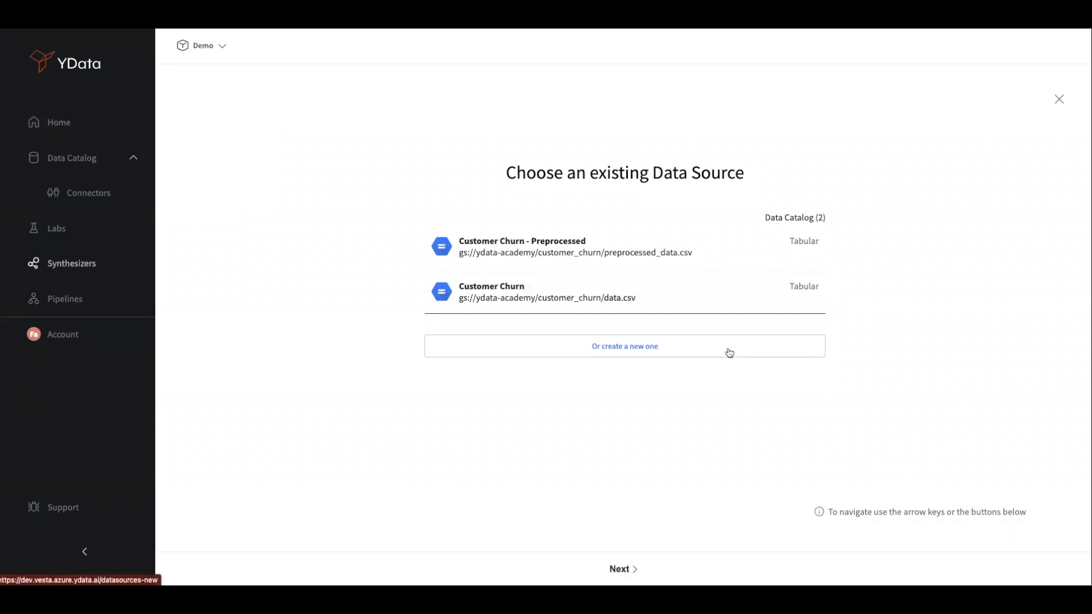
mouse_move(676, 302)
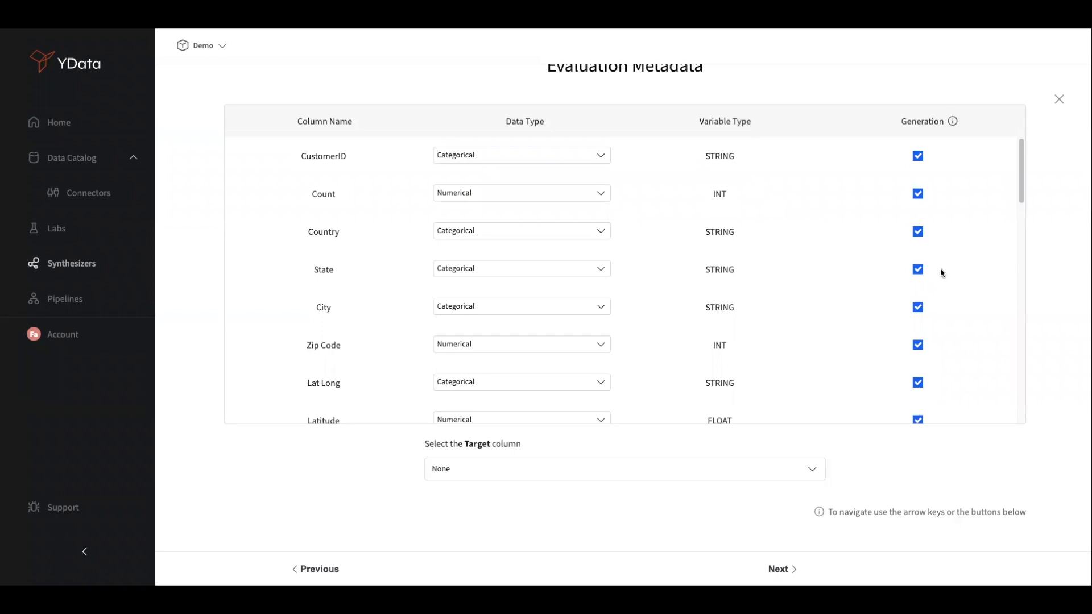
Untick generation for Churn Label and Churn Reason, and pick Churn Value as target.
scroll("down", 3)
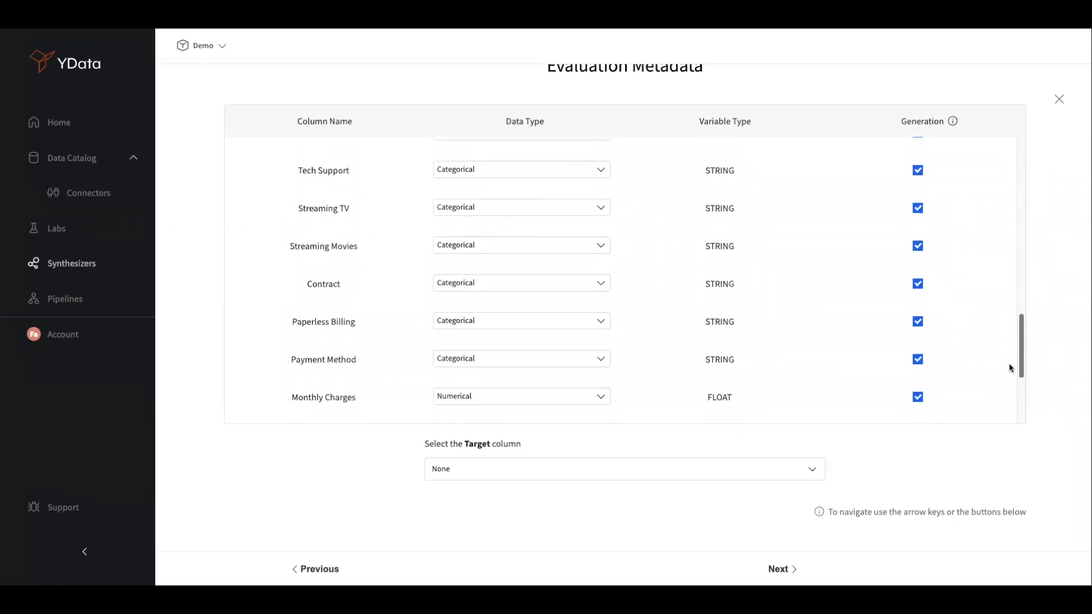
scroll("down", 3)
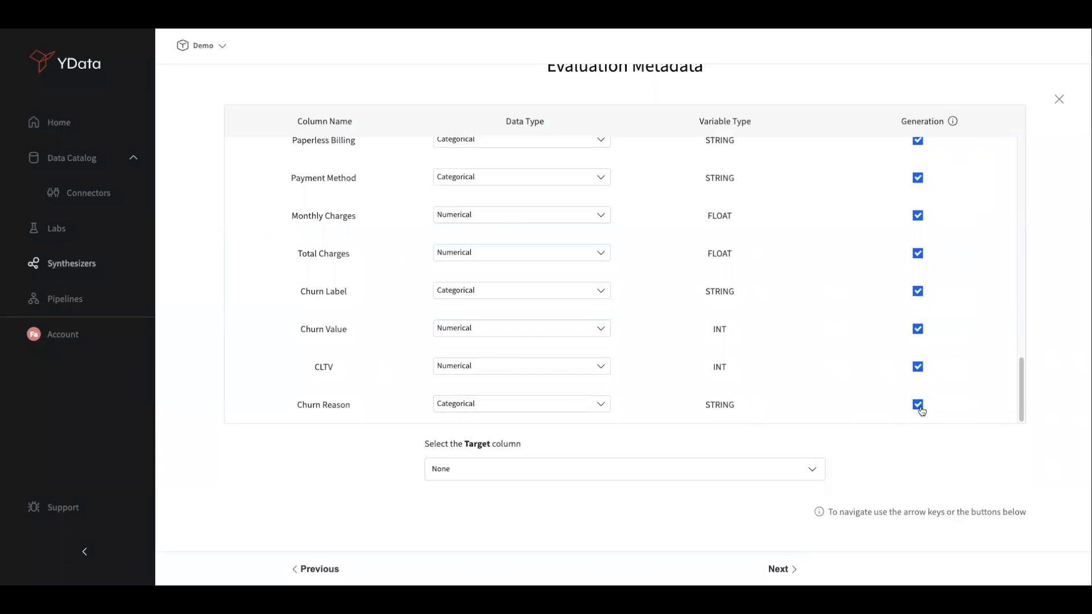
left_click(917, 405)
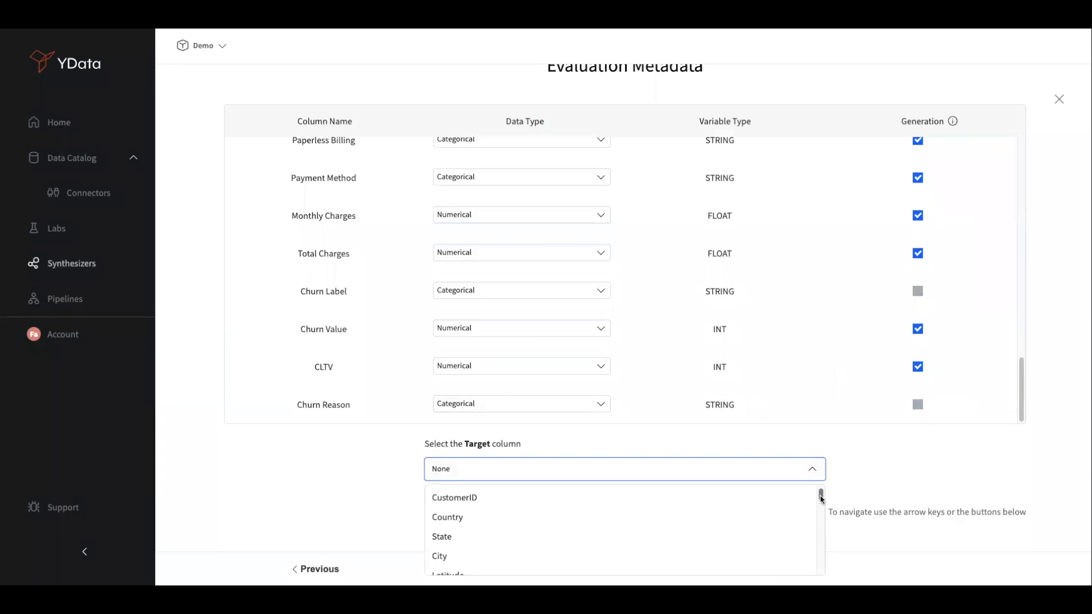
scroll("down", 3)
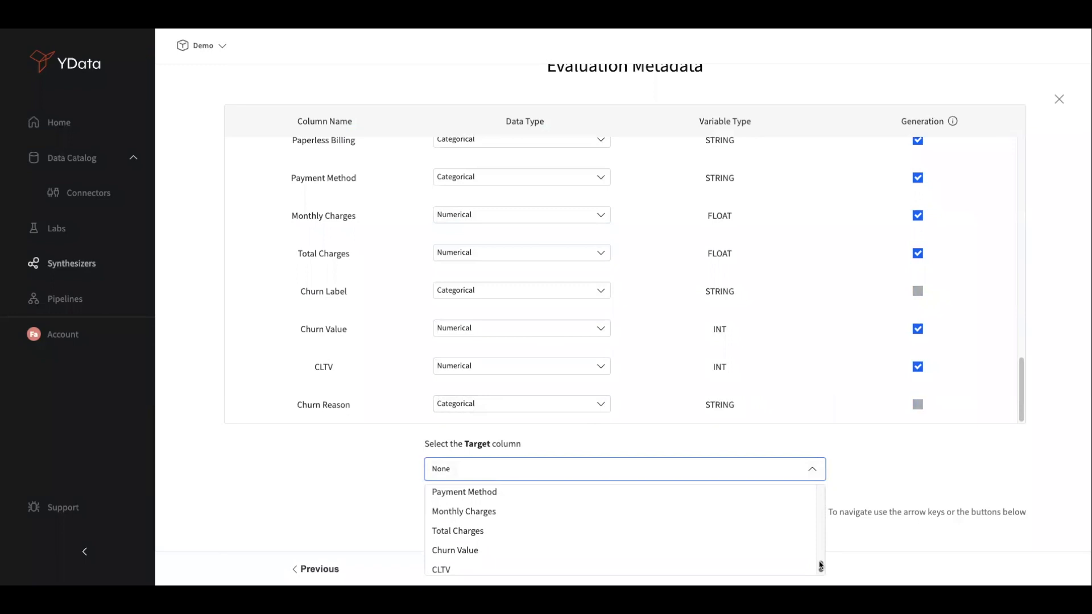
left_click(455, 550)
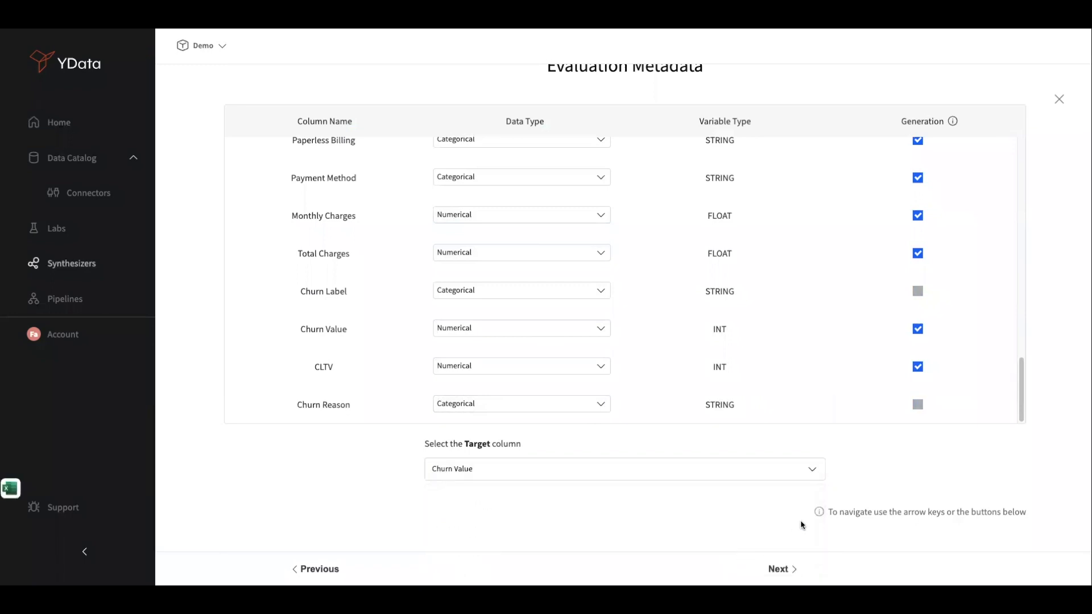
mouse_move(803, 537)
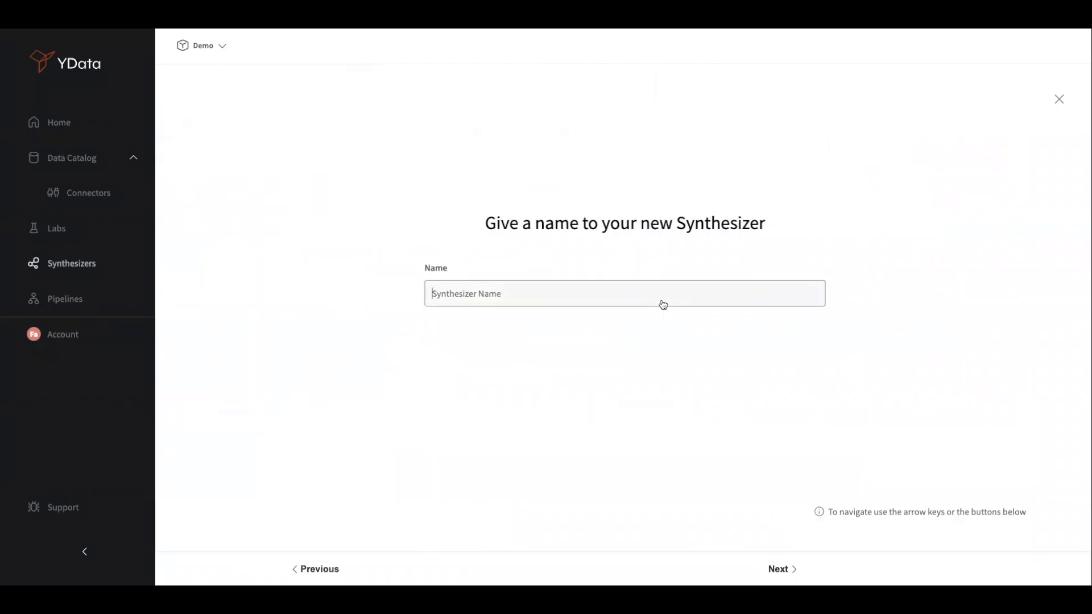
Name the synthesizer 'Customer churn - synth' and confirm to create it.
type("Cre")
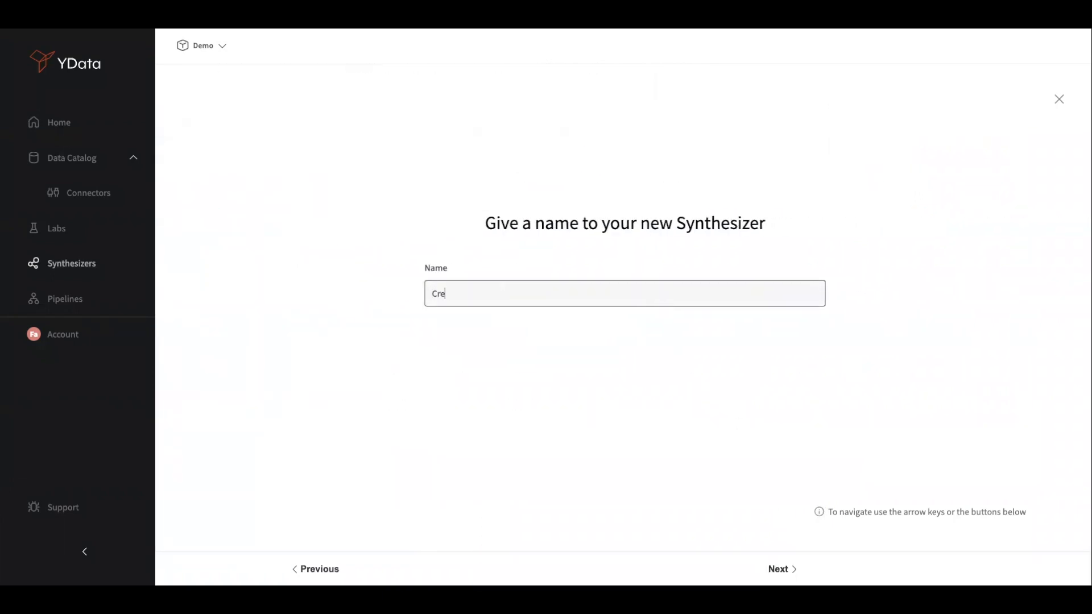
type("Customer churn - synth")
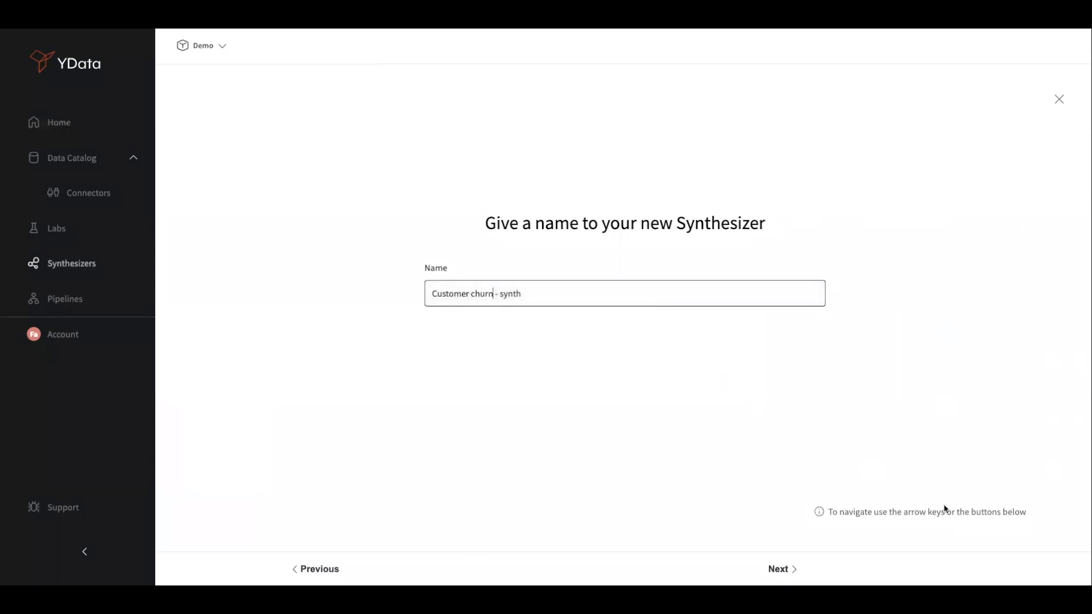
left_click(778, 569)
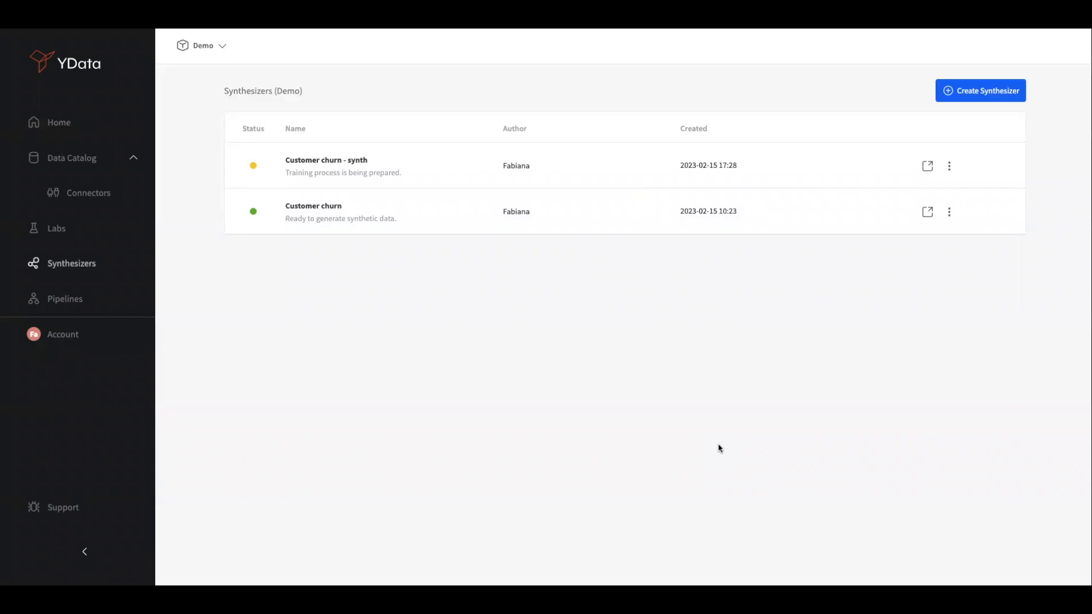
Open the Customer churn synthesizer and download its quality report PDF.
left_click(314, 205)
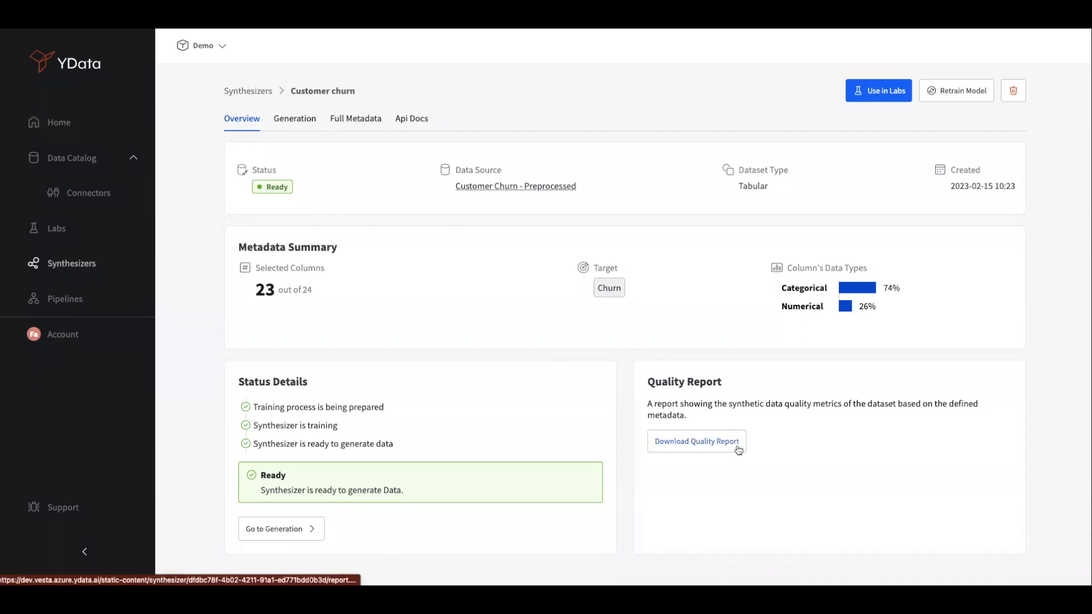
left_click(697, 441)
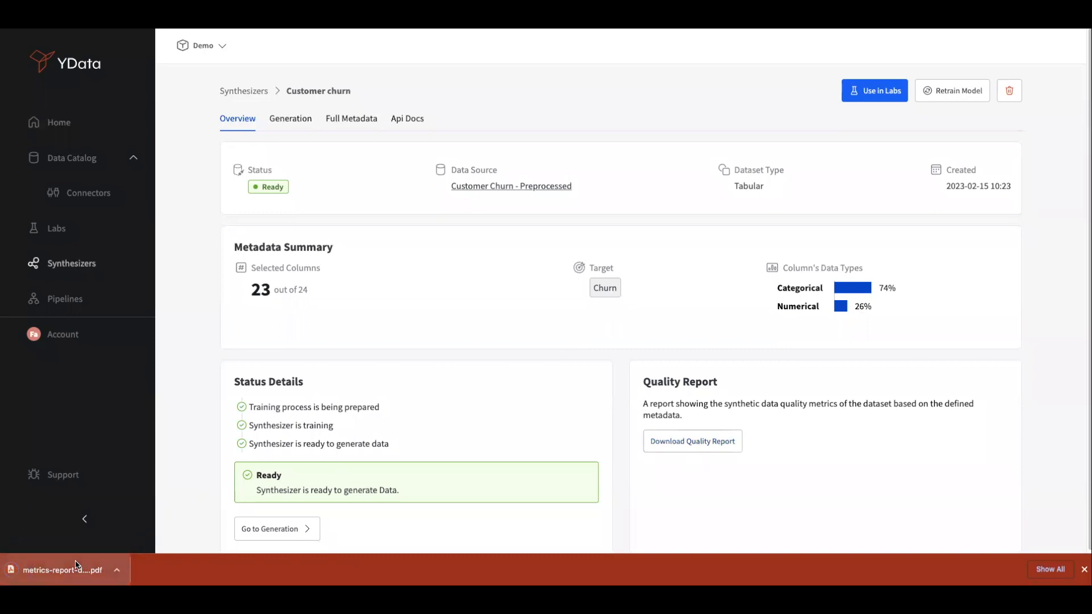
Open the downloaded quality report PDF and read through its fidelity and missing-values pages.
left_click(54, 570)
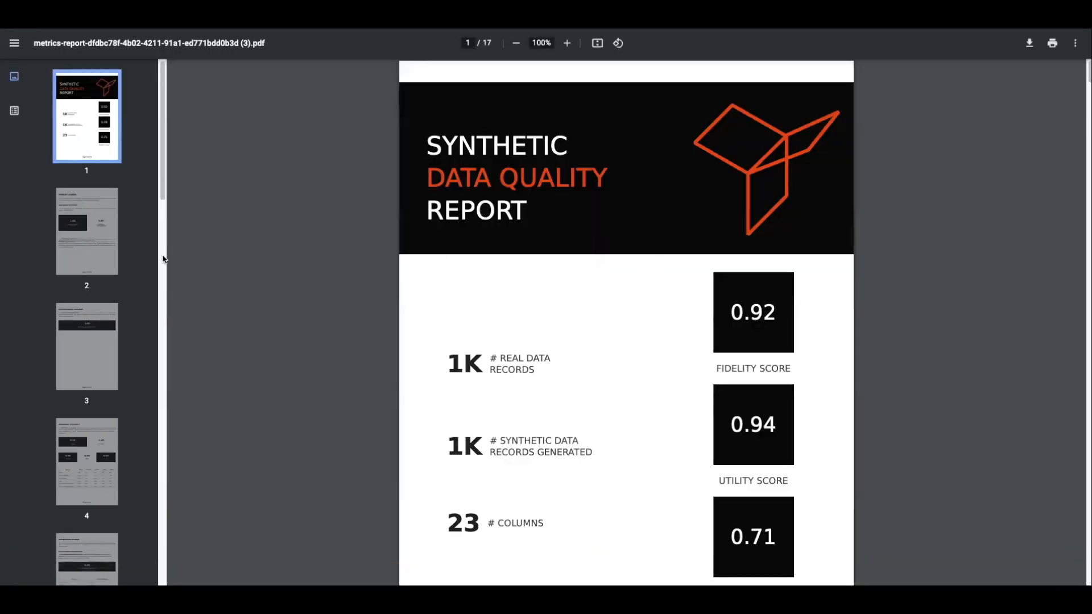
mouse_move(179, 263)
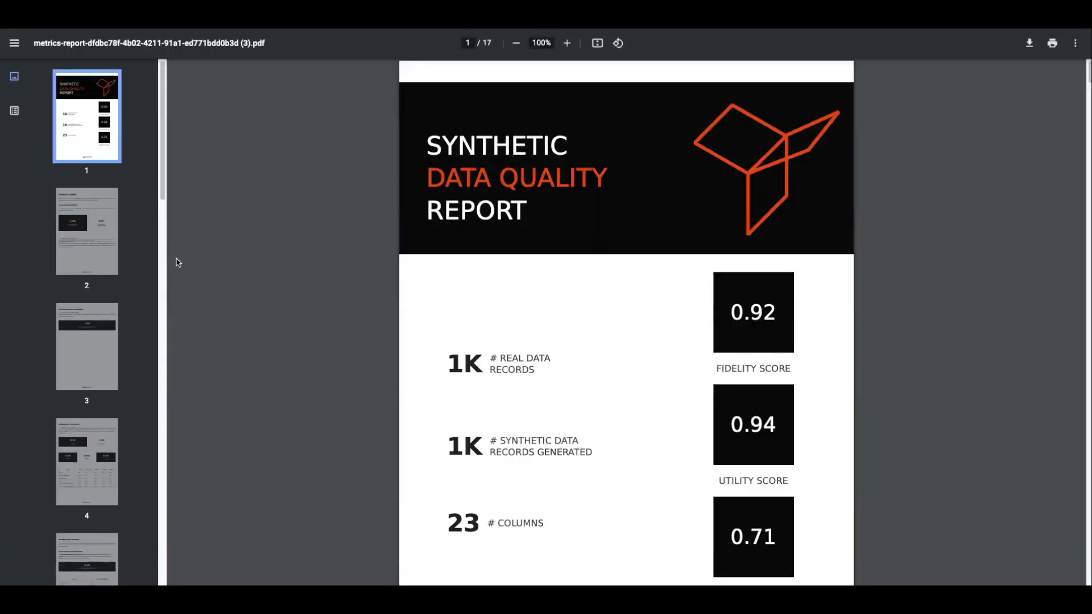
scroll("down", 3)
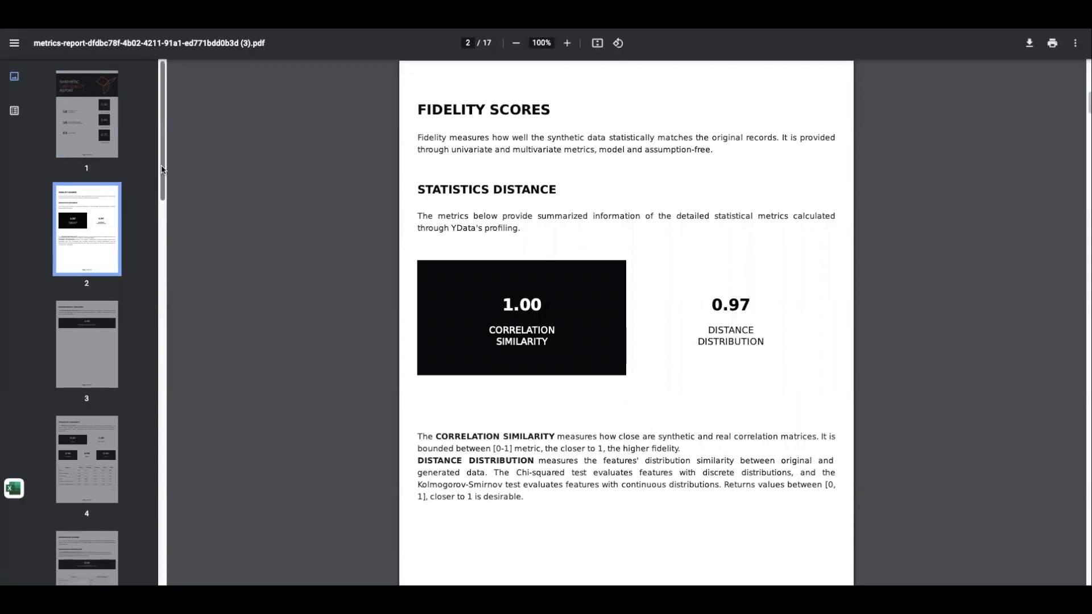
scroll("down", 3)
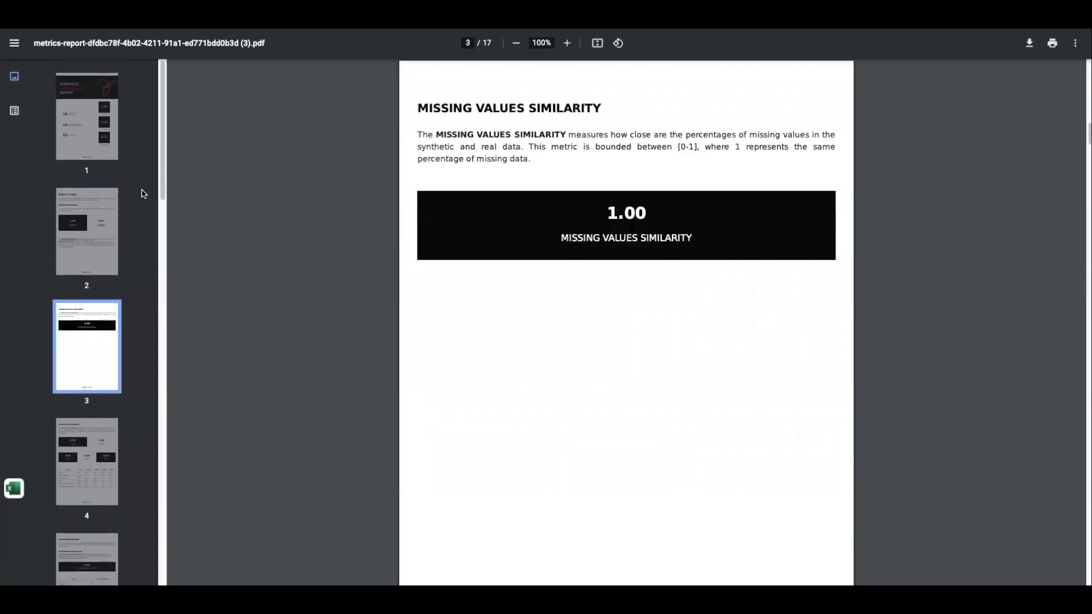
scroll("down", 3)
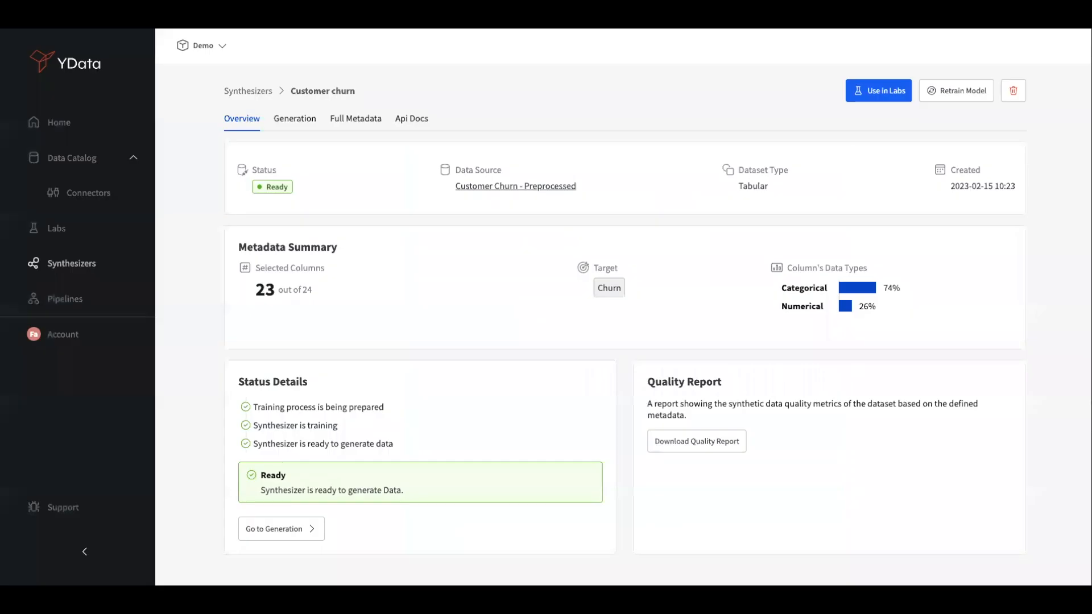
mouse_move(262, 115)
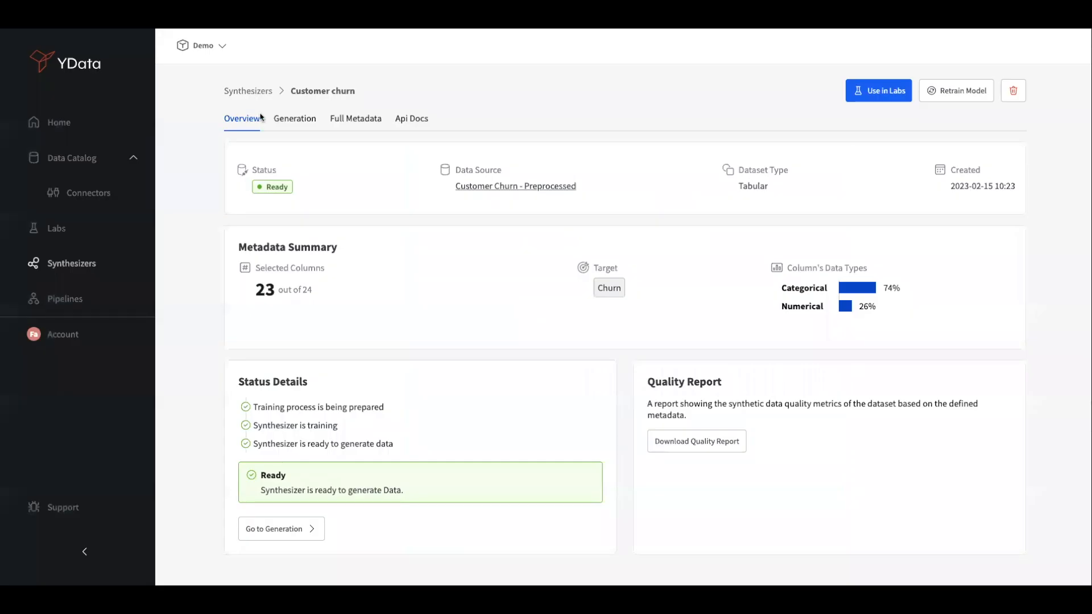
mouse_move(299, 124)
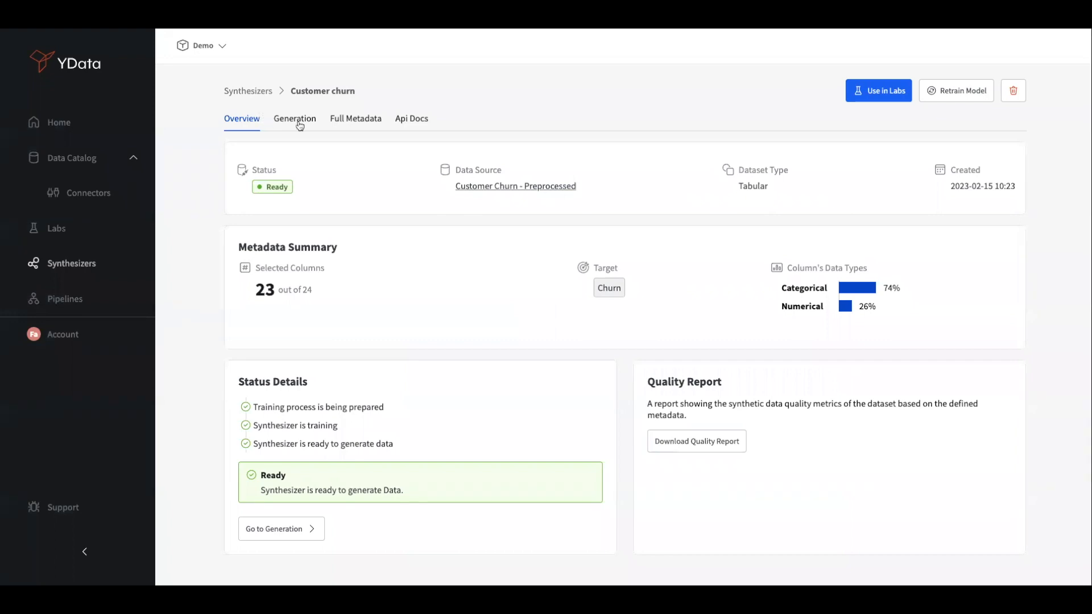
Request 3,000,000 synthetic records on the Customer churn Generation page.
left_click(294, 119)
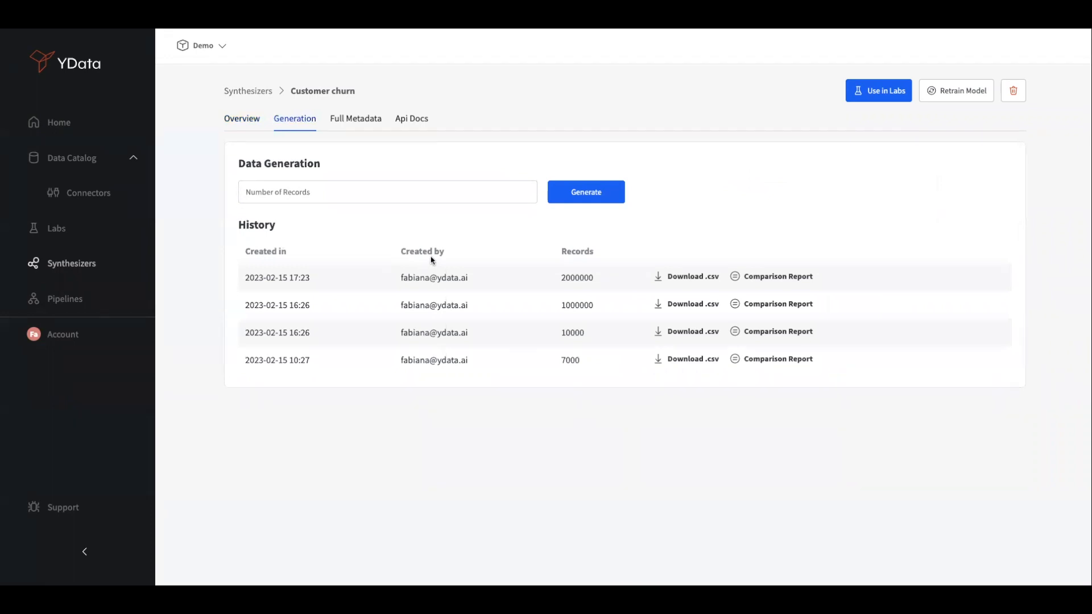
left_click(394, 192)
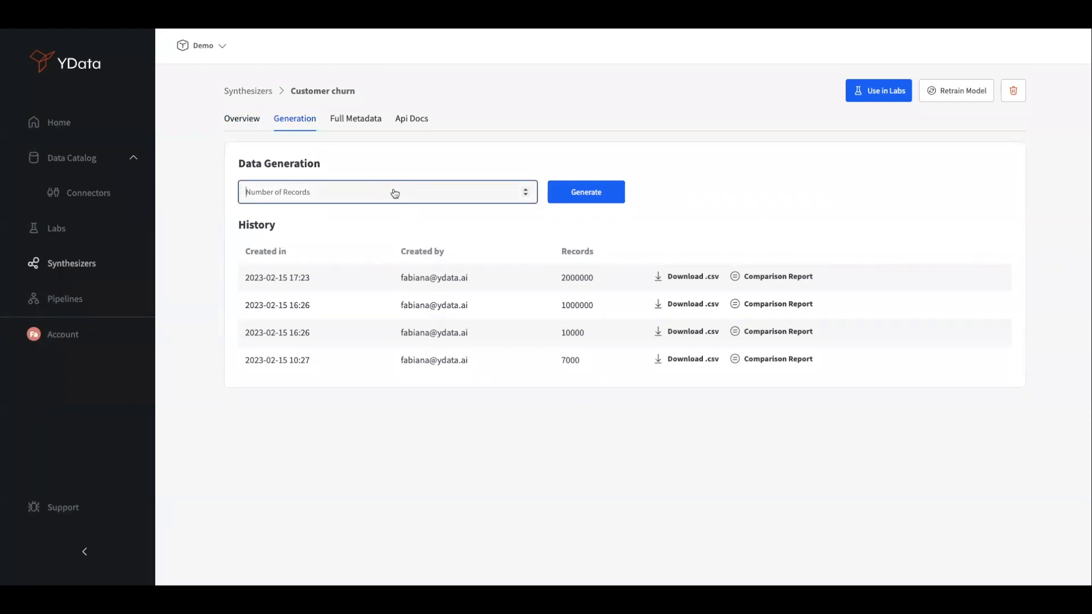
type("3")
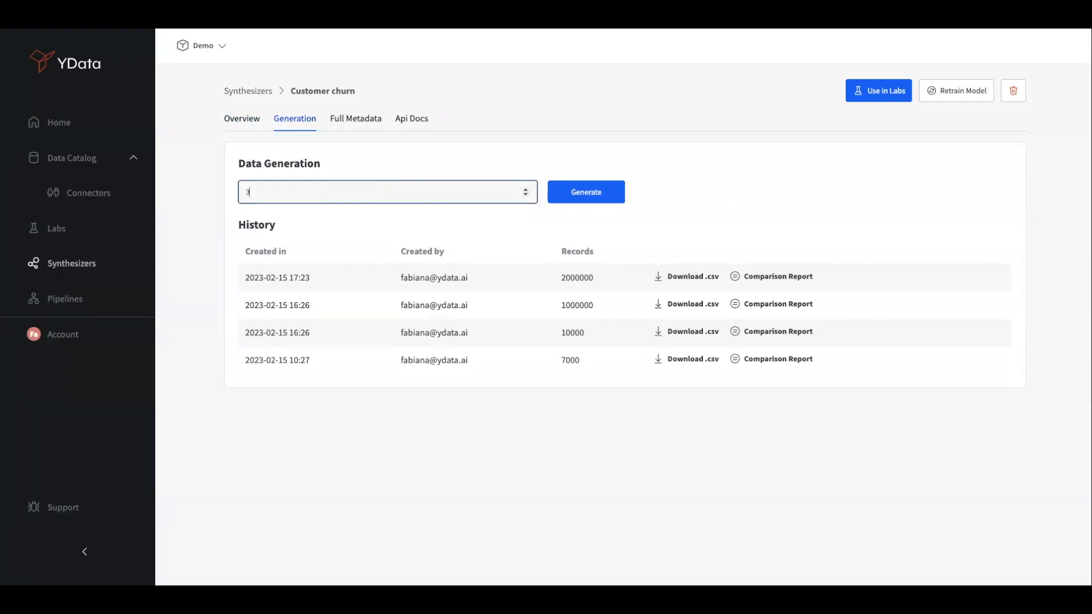
type("000")
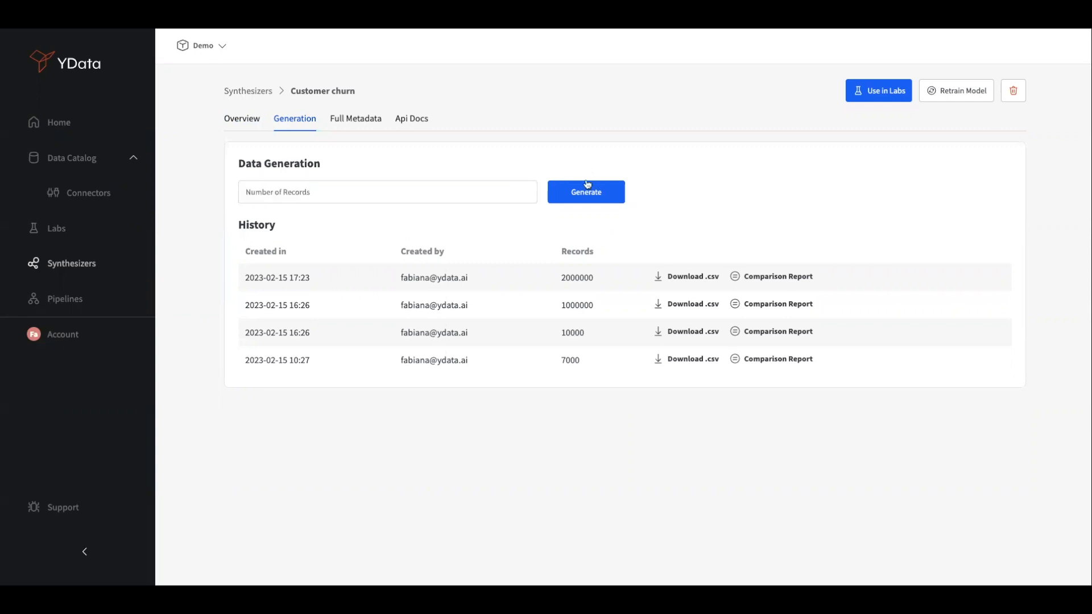
left_click(586, 191)
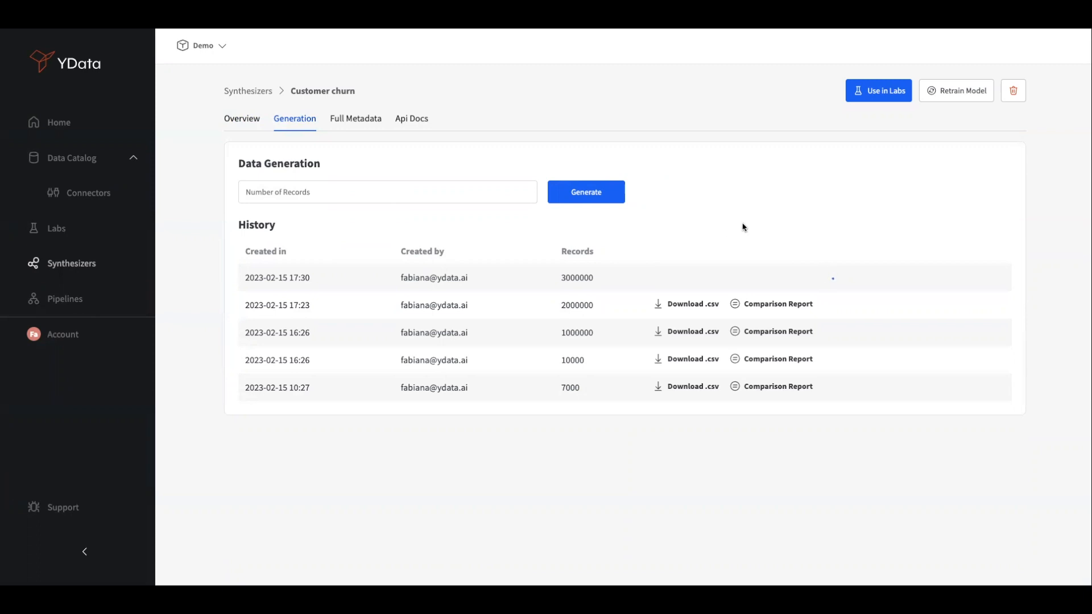
Open the 10,000-record run's comparison report and browse down to the correlation heatmaps.
left_click(778, 358)
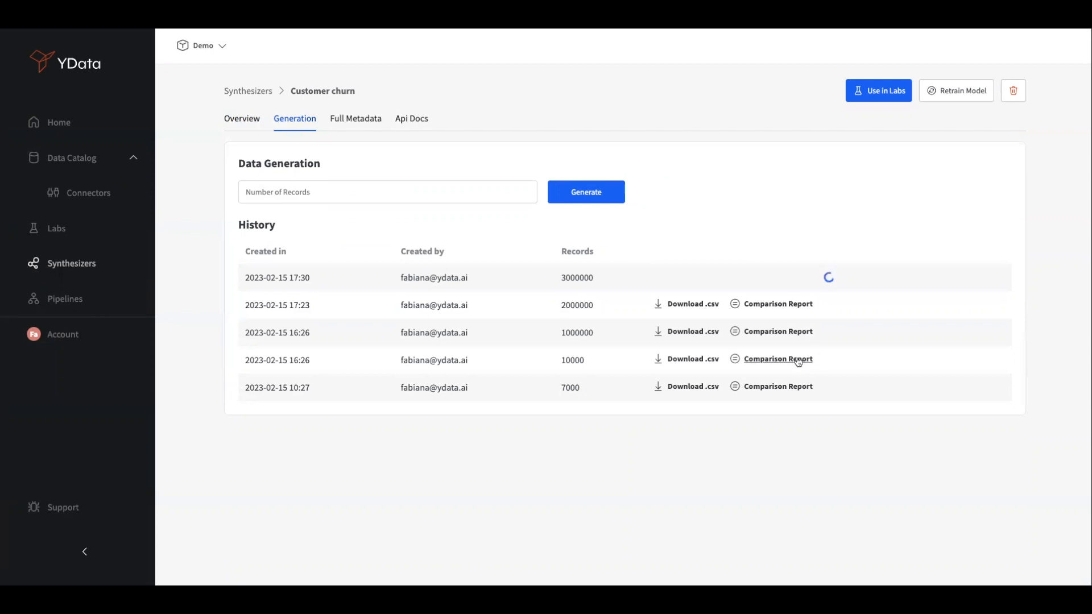
left_click(778, 359)
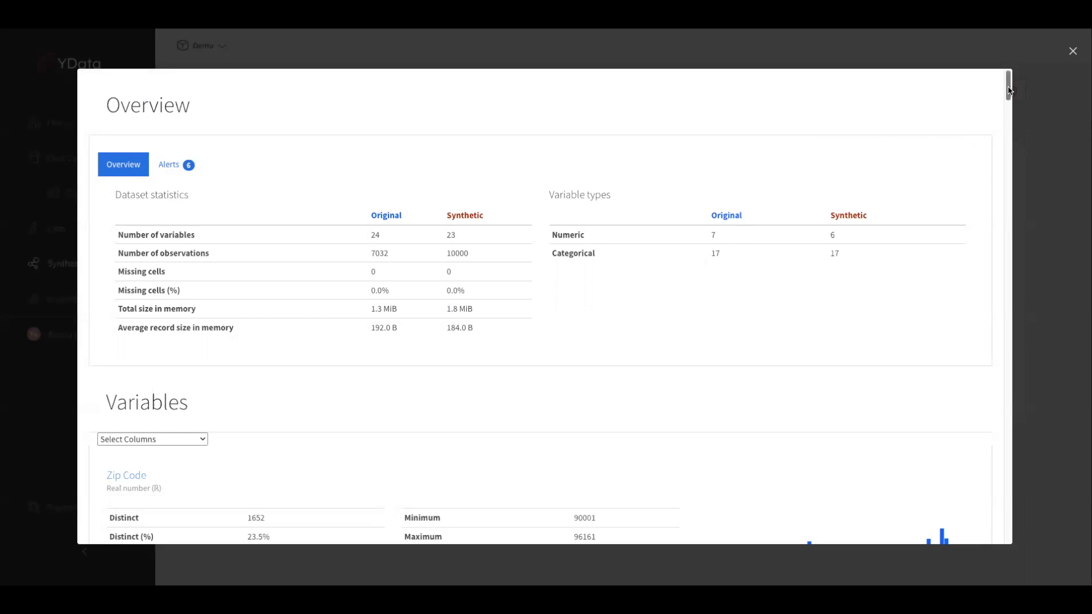
scroll("down", 3)
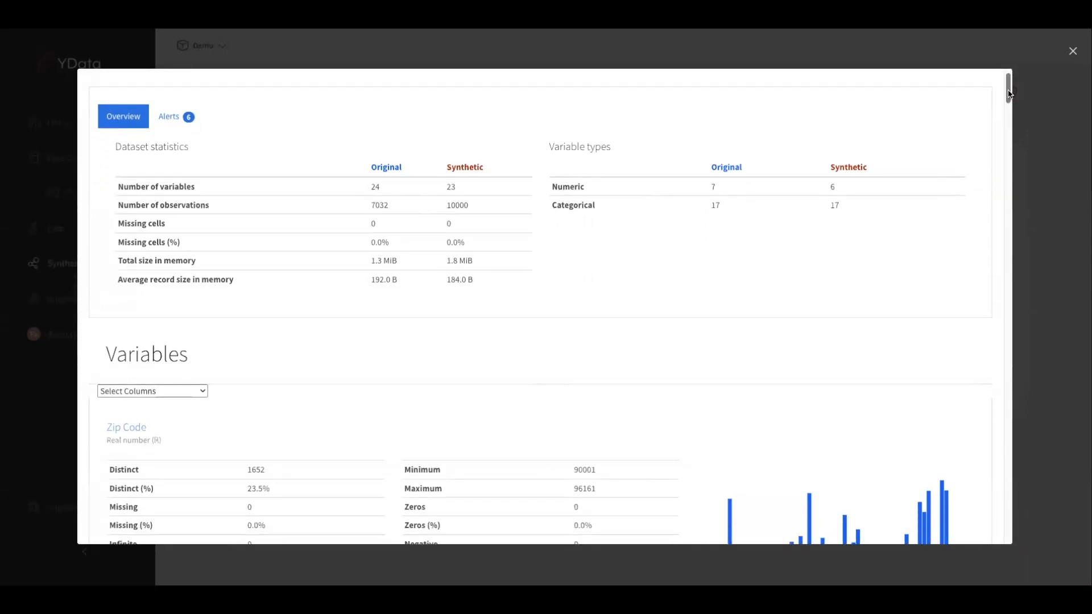
scroll("down", 3)
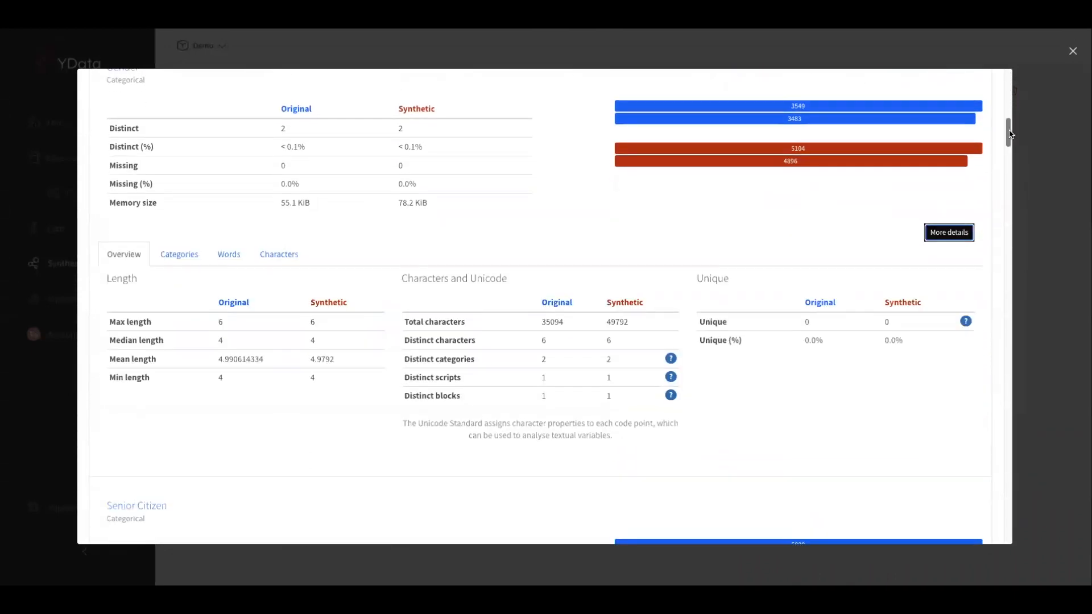
scroll("down", 3)
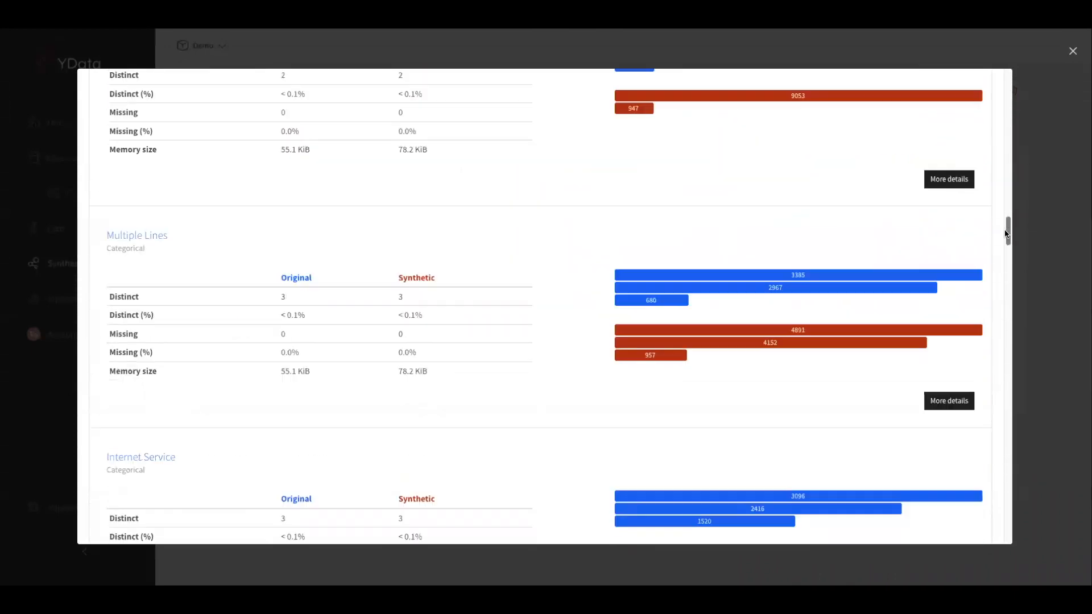
scroll("down", 3)
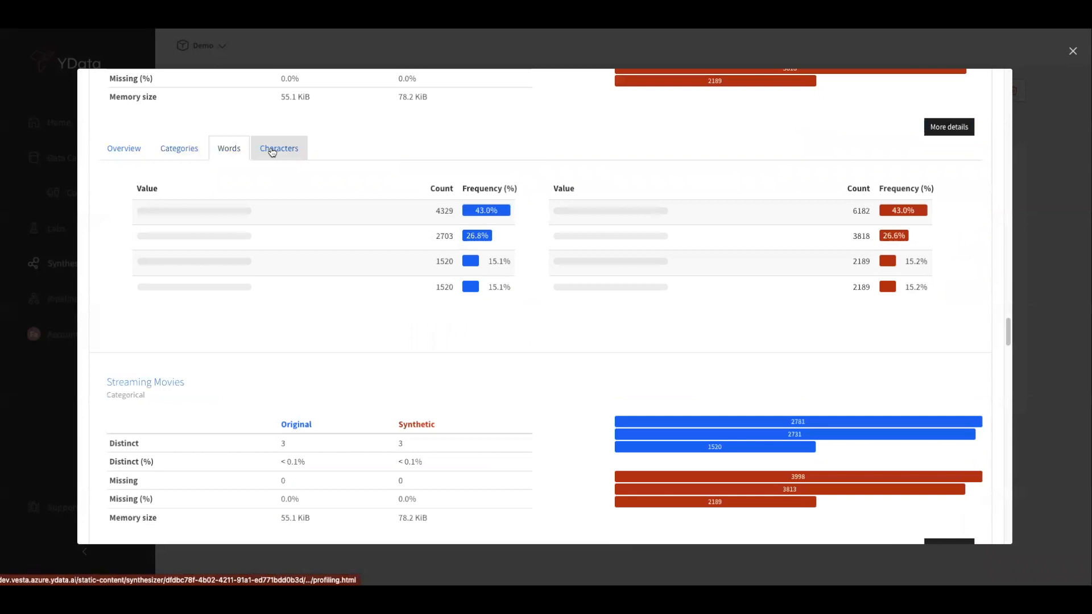
scroll("down", 3)
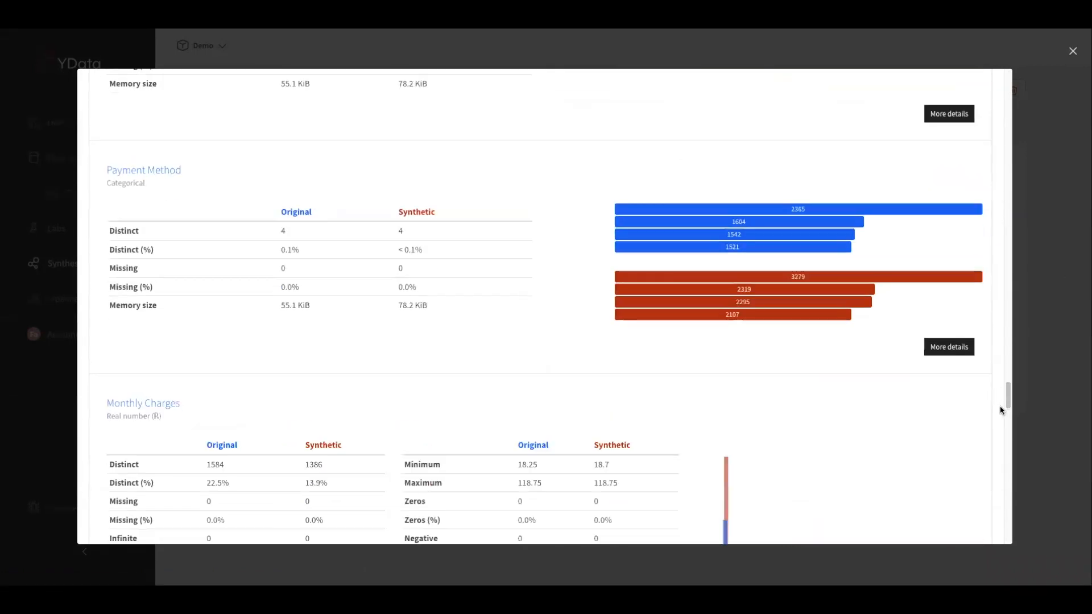
scroll("down", 3)
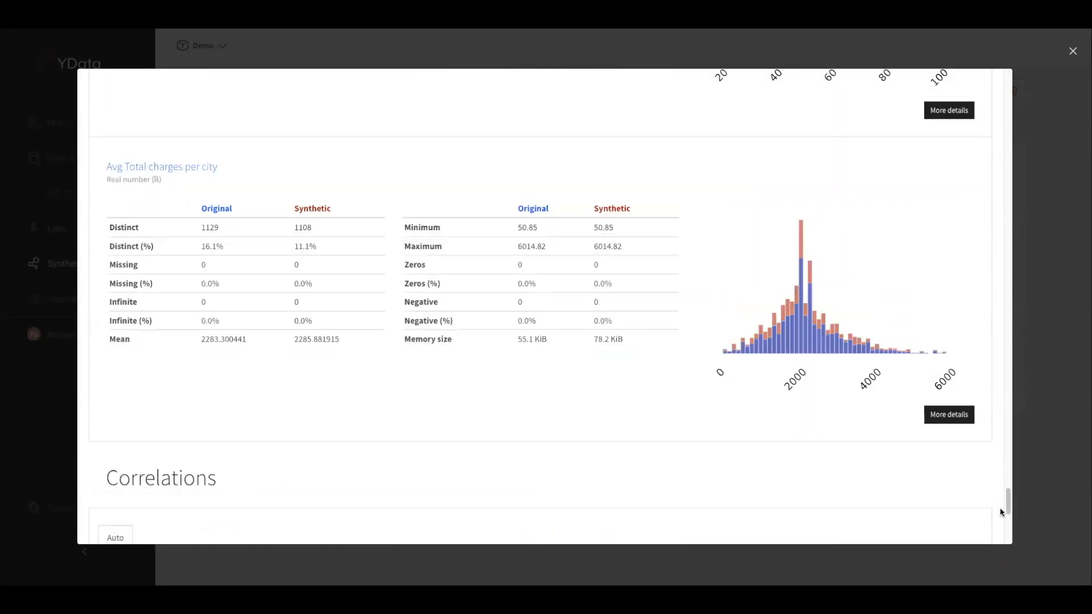
scroll("down", 3)
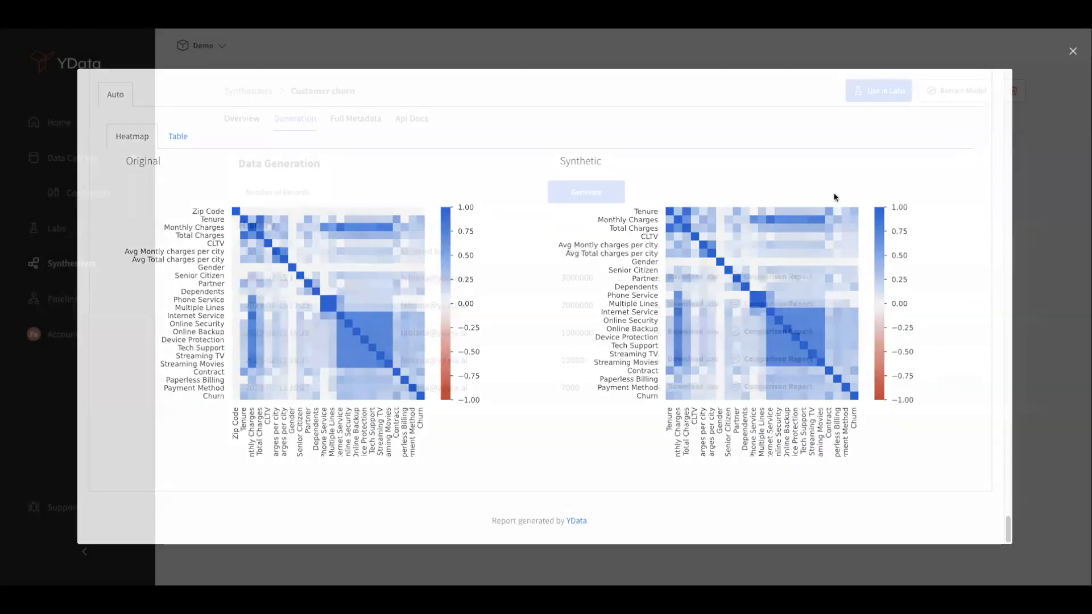
Close the comparison report and show the synthesizer's API documentation.
left_click(1073, 50)
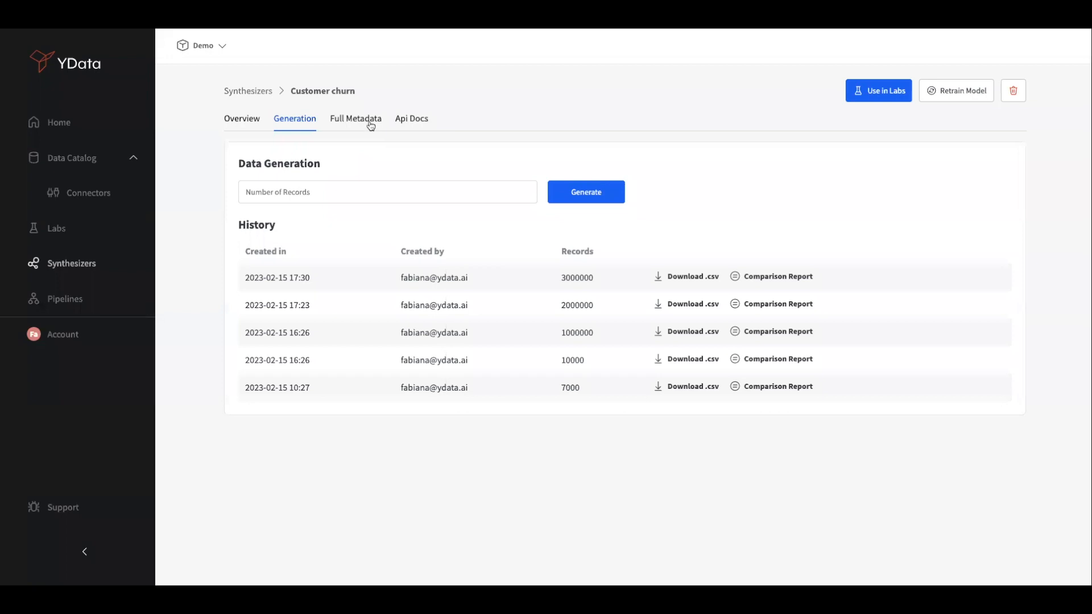
left_click(355, 119)
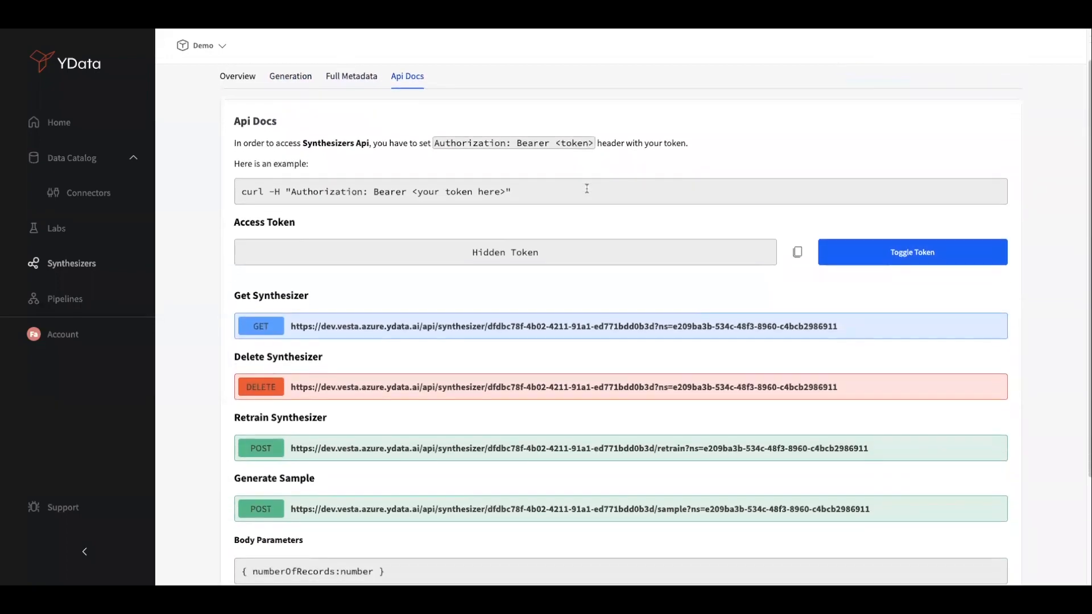
mouse_move(311, 118)
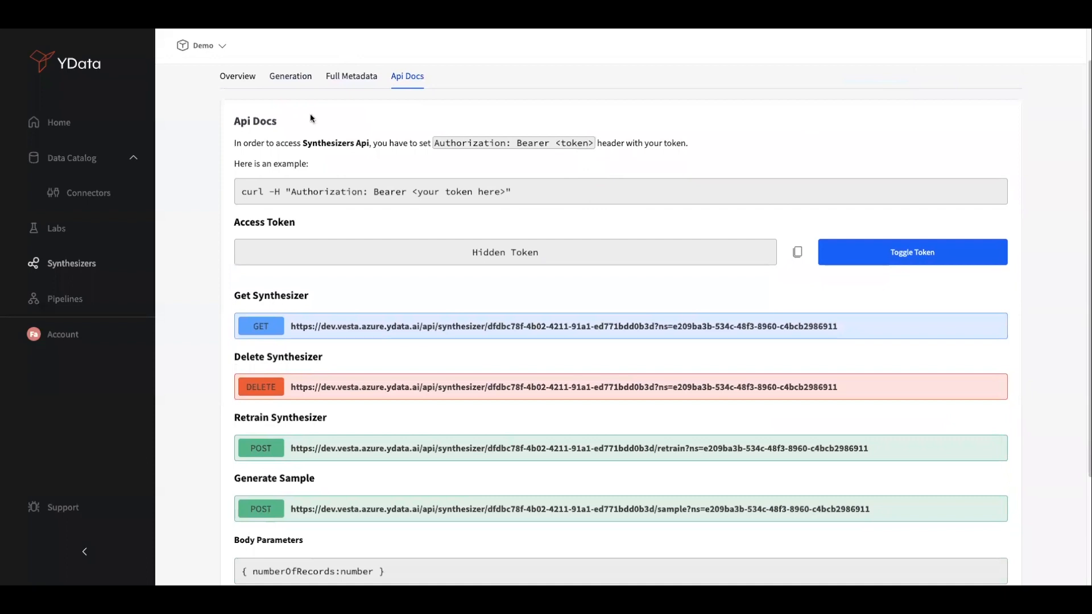